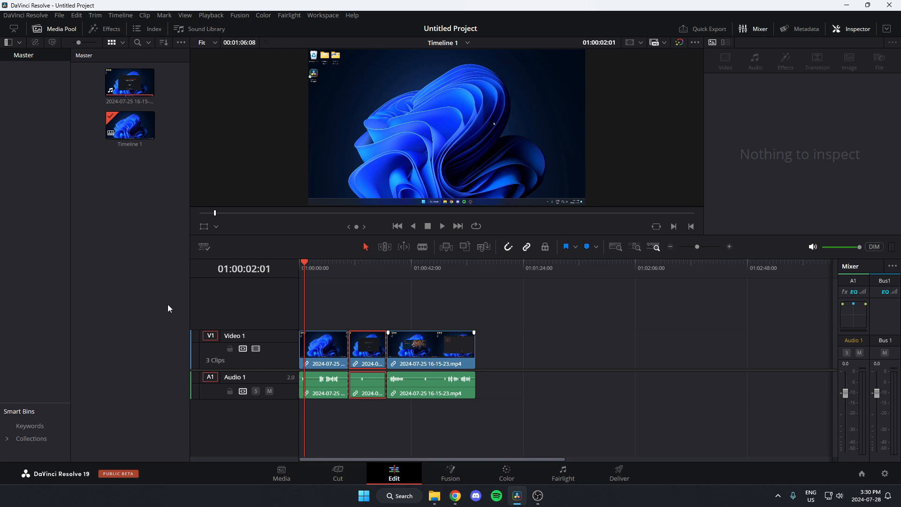
mouse_move(377, 472)
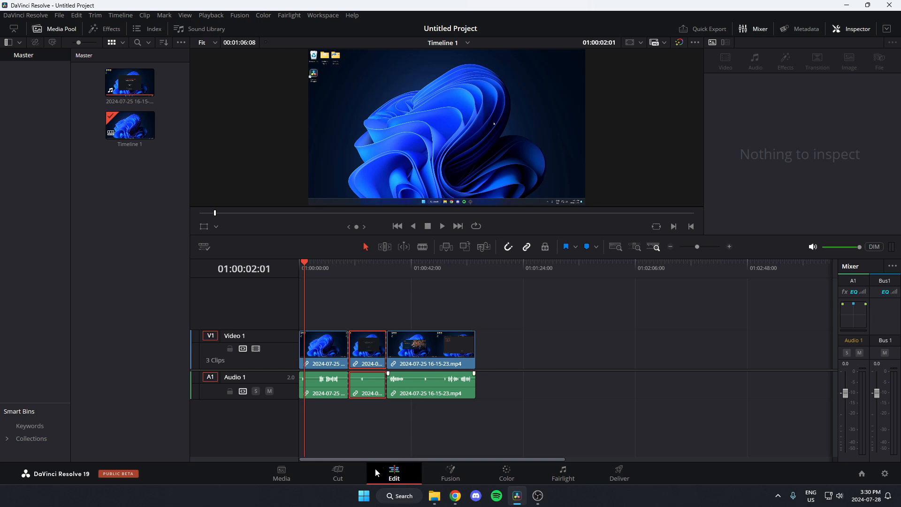
mouse_move(341, 437)
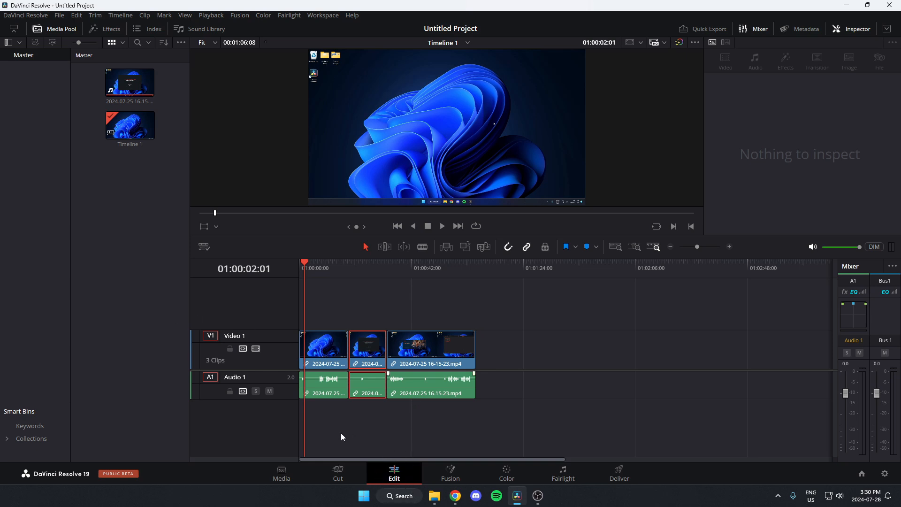
- Select the middle V1 clip and expand its Speed Change settings in the Inspector
click(367, 349)
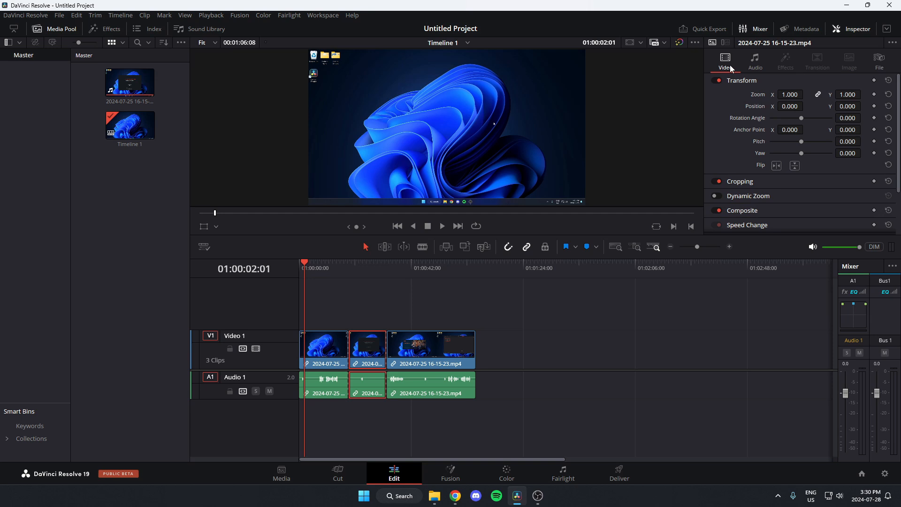
scroll(down, 3)
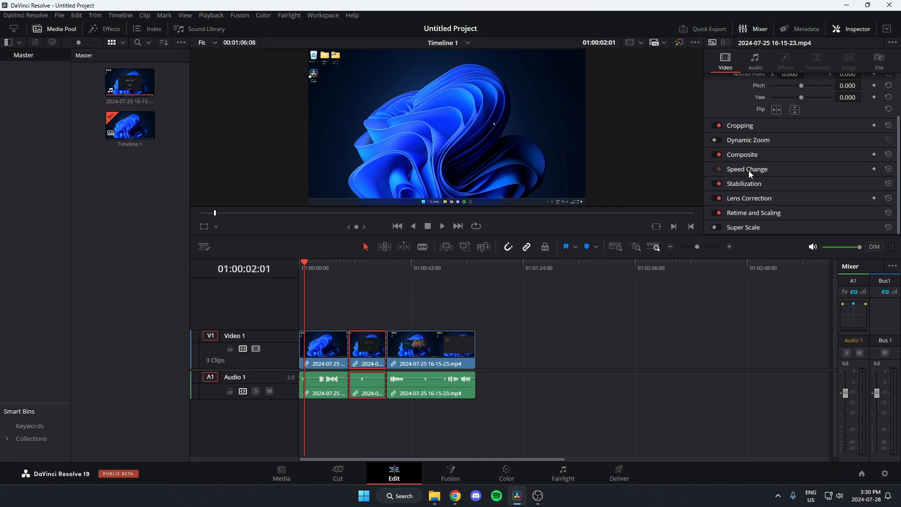
click(747, 169)
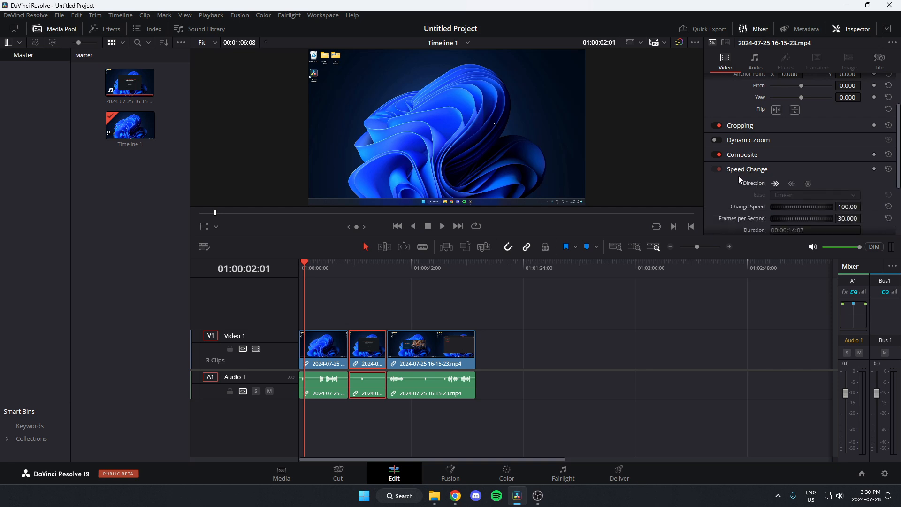
- Scroll the Inspector to reveal the Ripple Timeline and Pitch Correction options
scroll(down, 3)
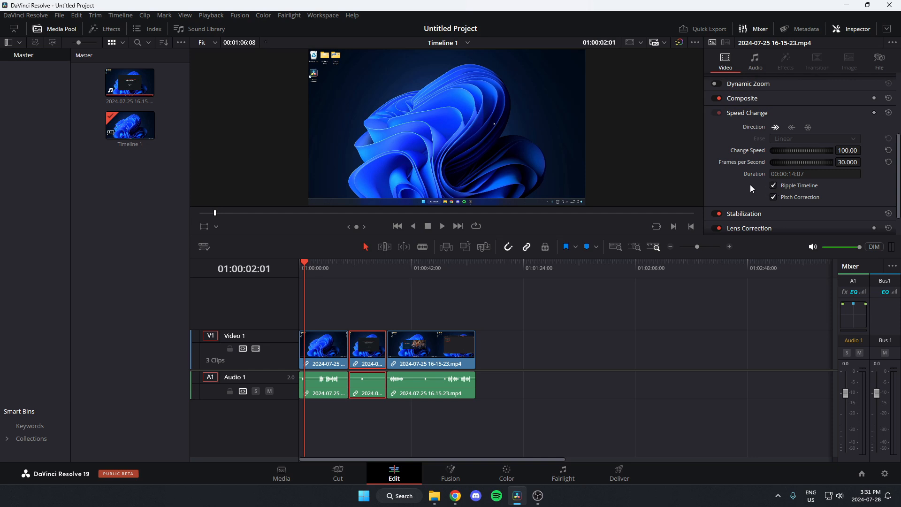
mouse_move(740, 155)
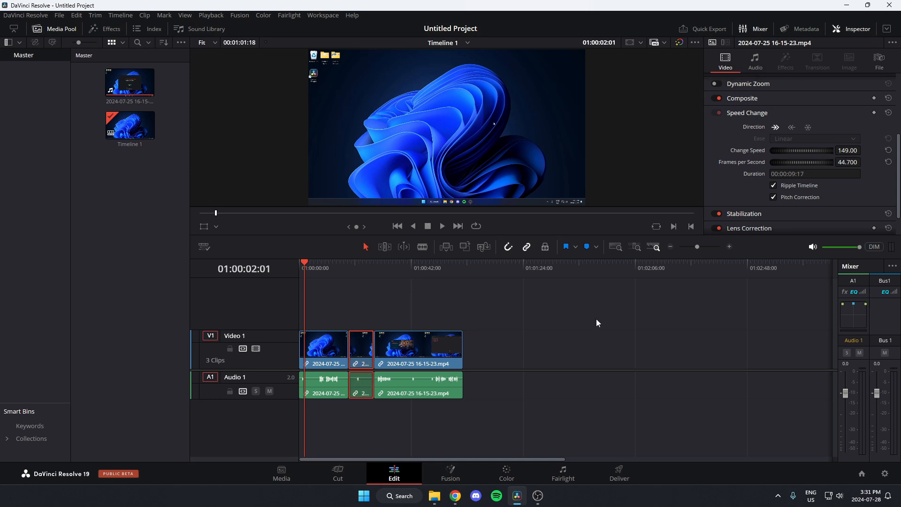
mouse_move(592, 331)
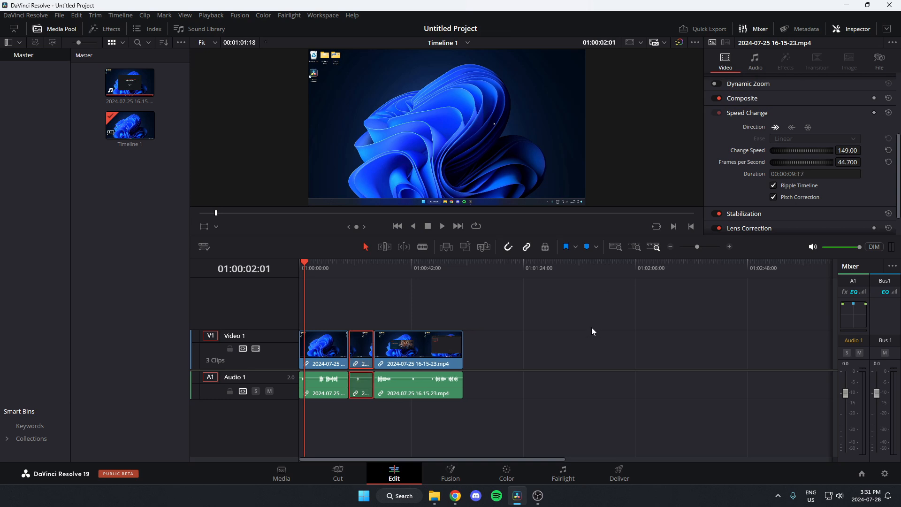